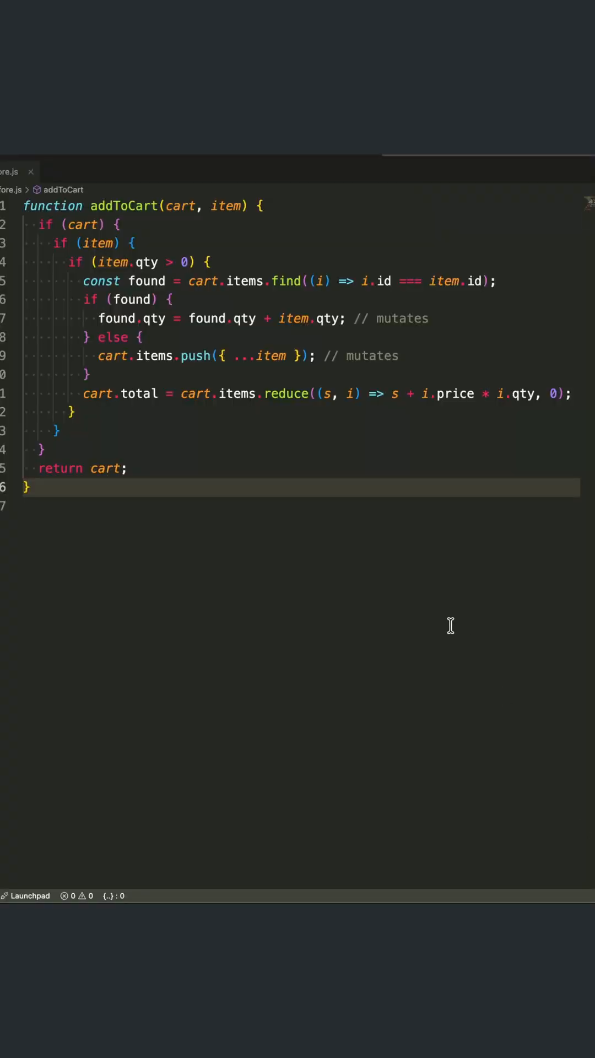
mouse_move(255, 282)
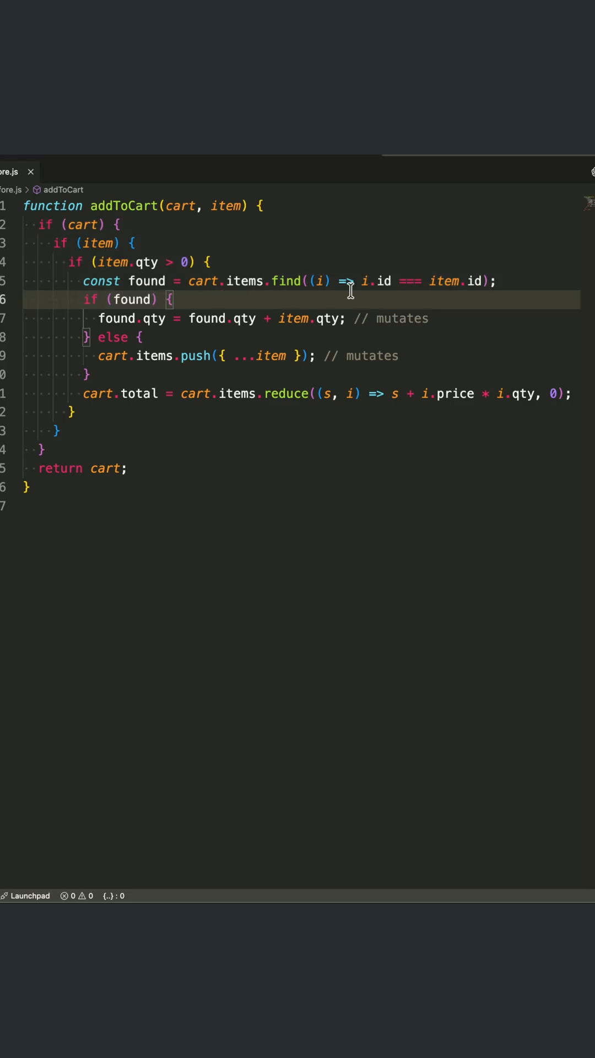
mouse_move(535, 302)
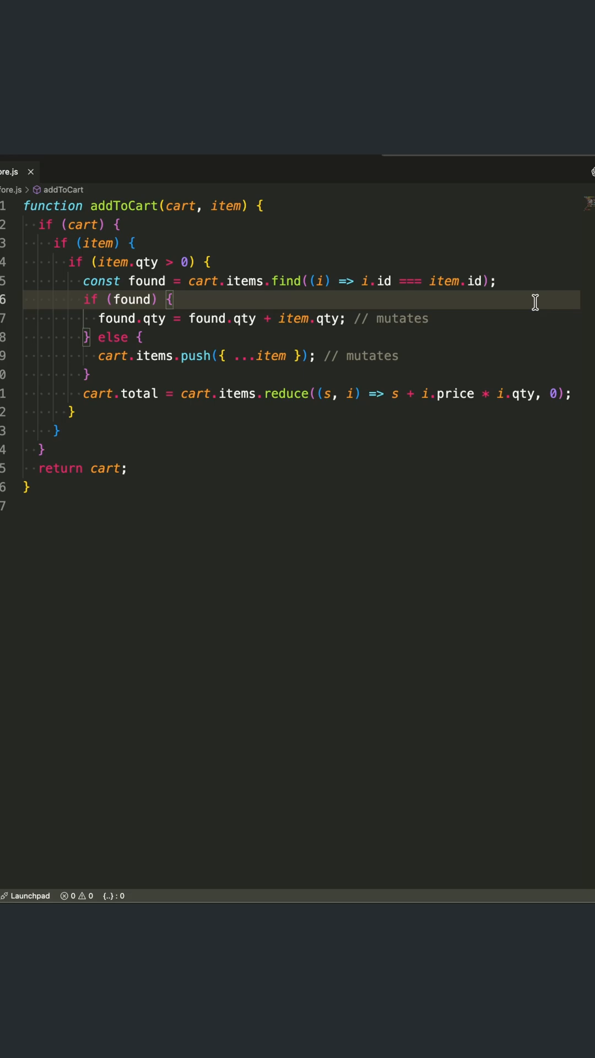
mouse_move(355, 257)
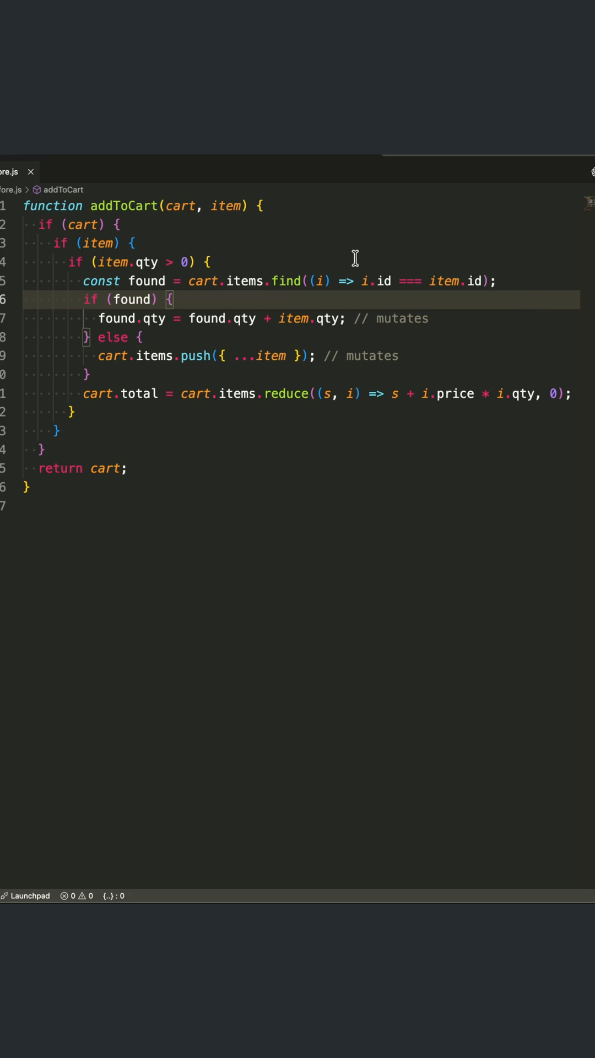
- Rewrite addToCart with an early-return guard and a returned { ...cart, items, total } object
double_click(145, 281)
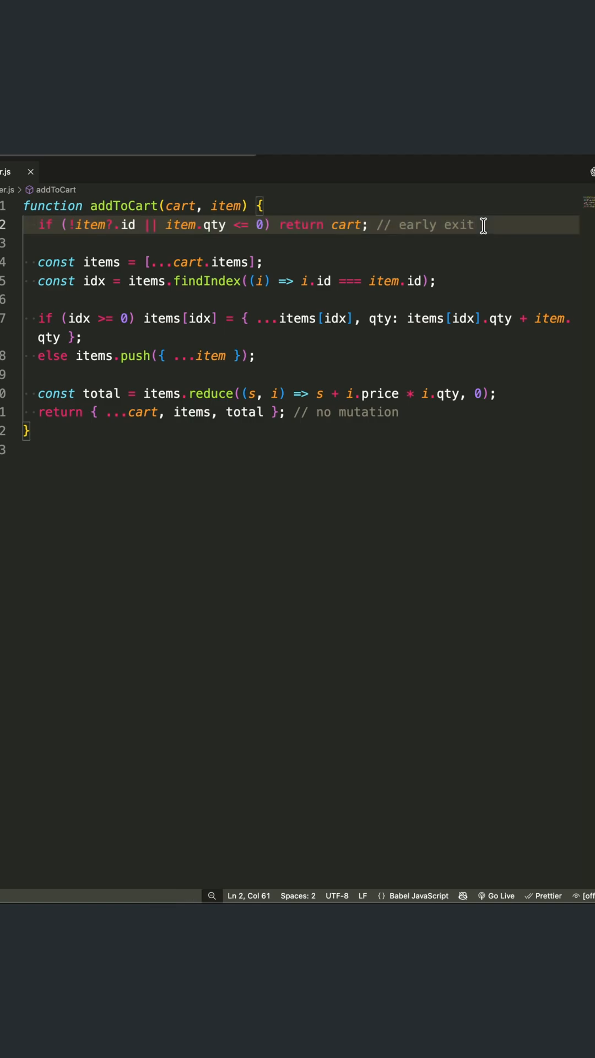
left_click(128, 225)
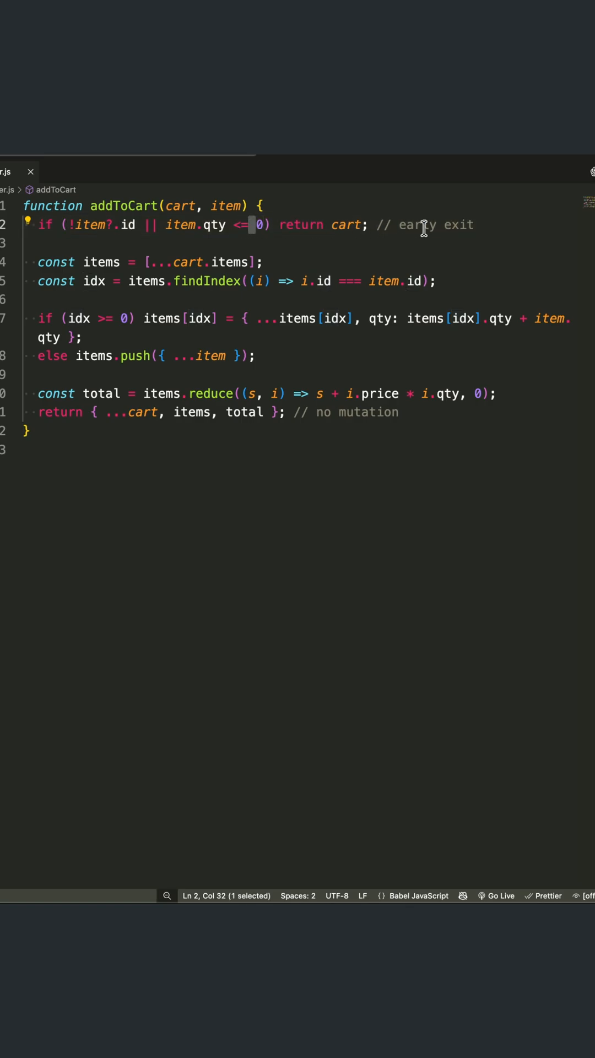
left_click(472, 225)
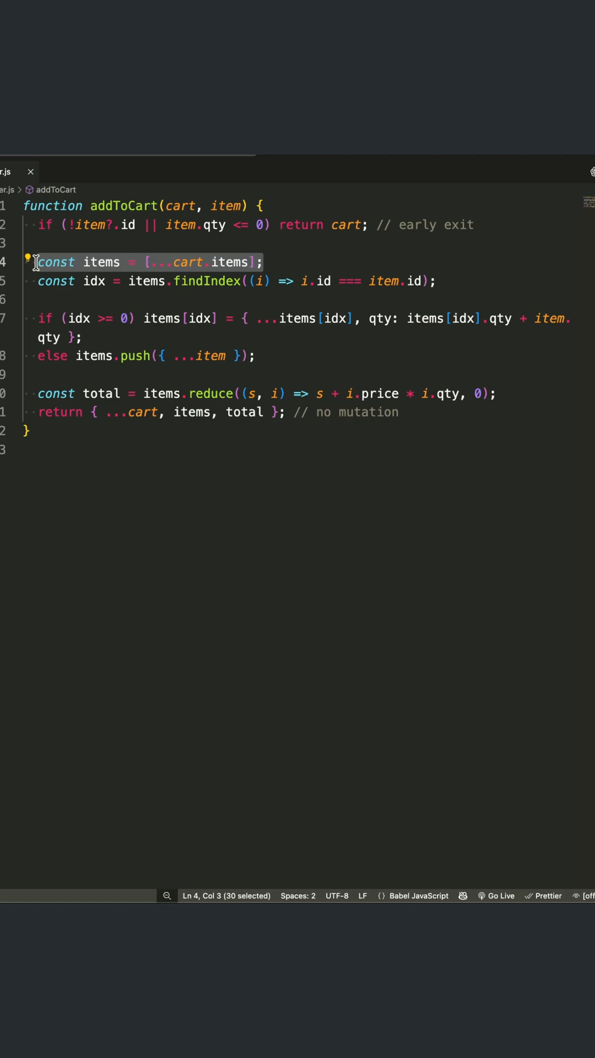
double_click(102, 261)
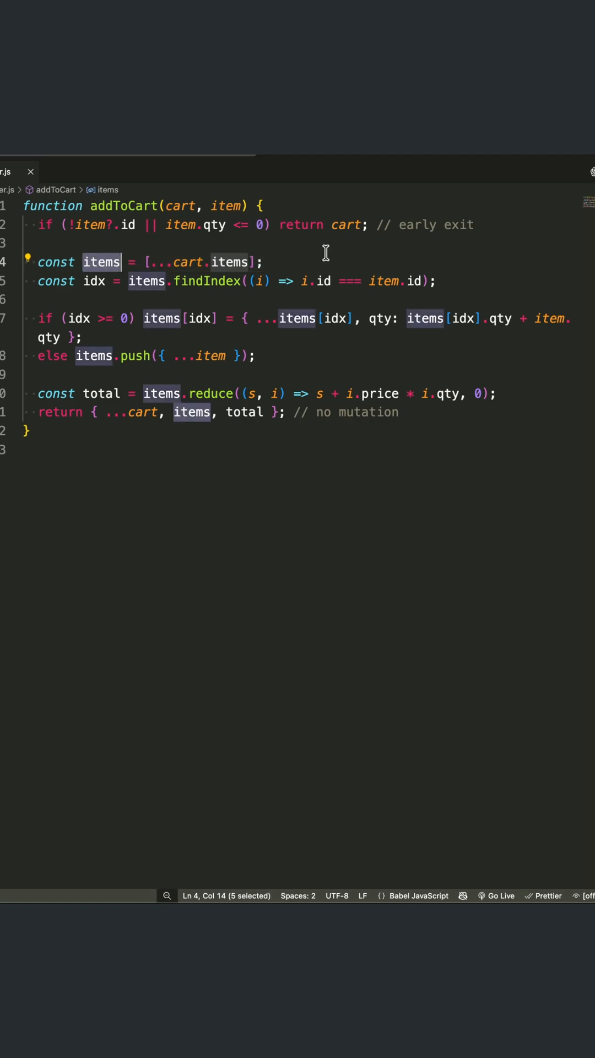
mouse_move(471, 259)
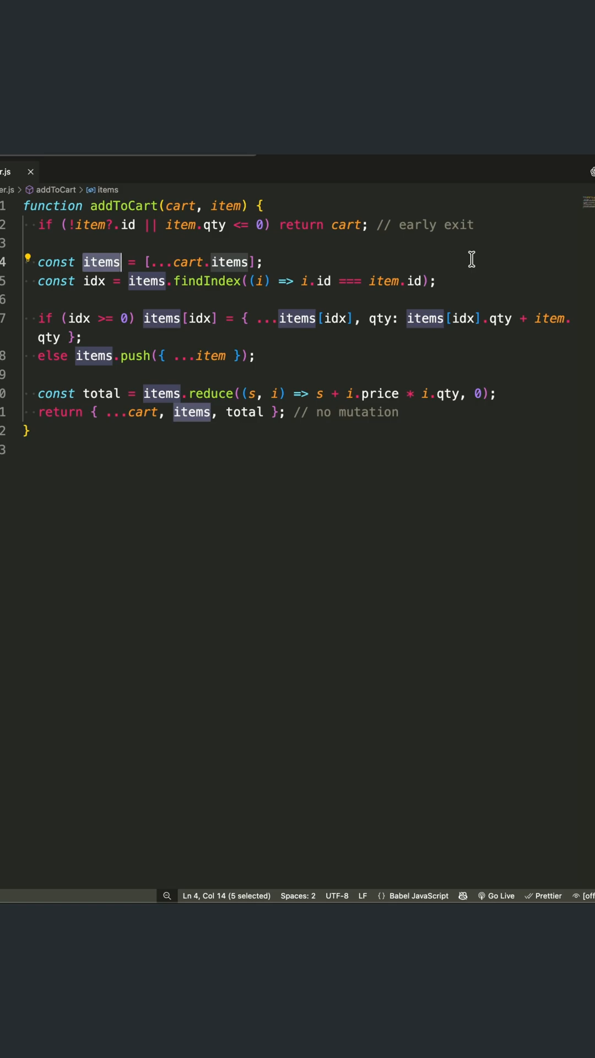
left_click(465, 318)
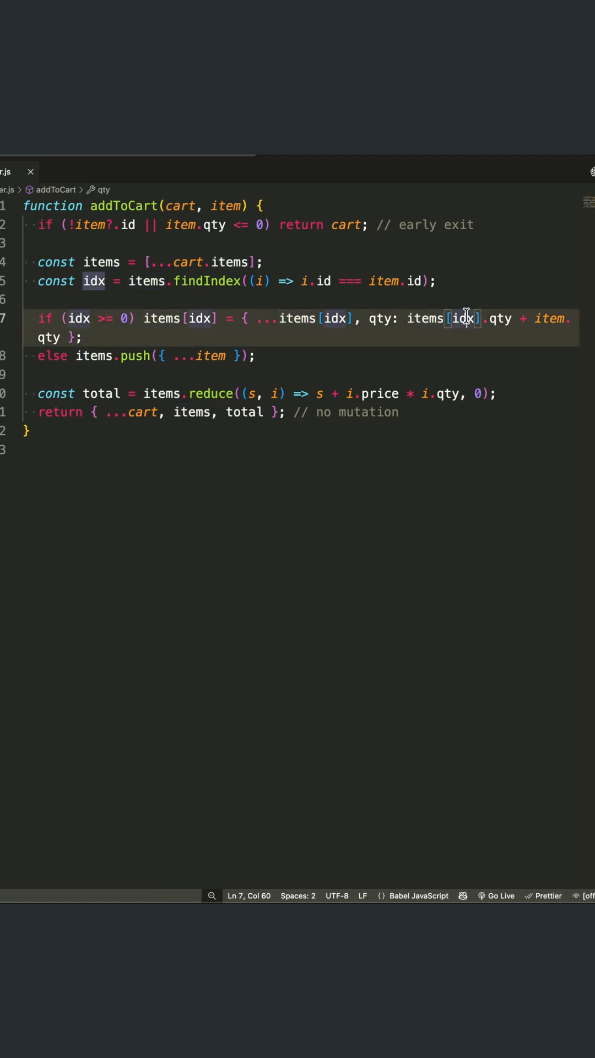
left_click(452, 412)
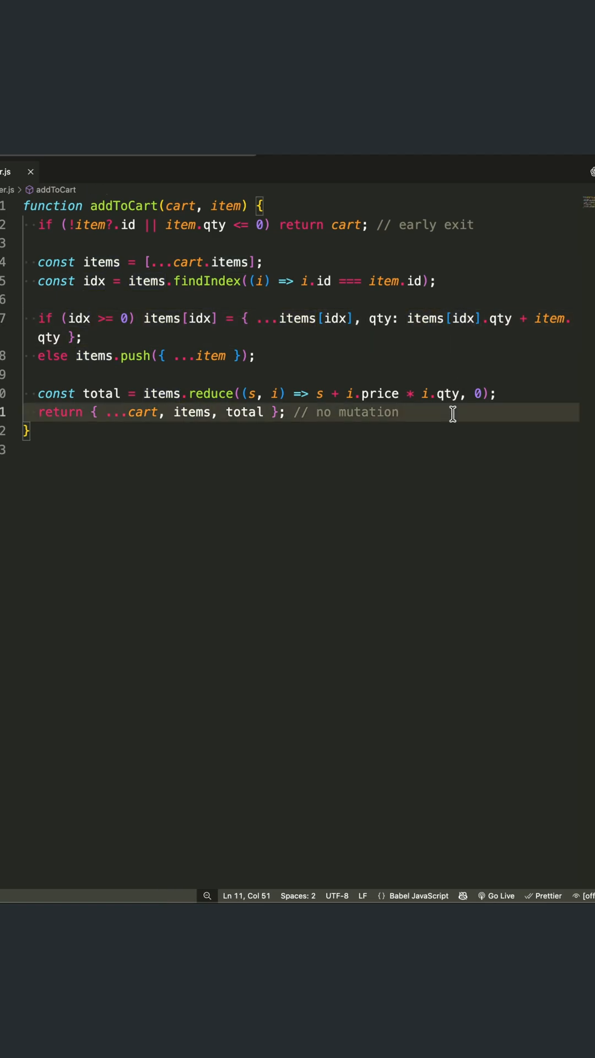